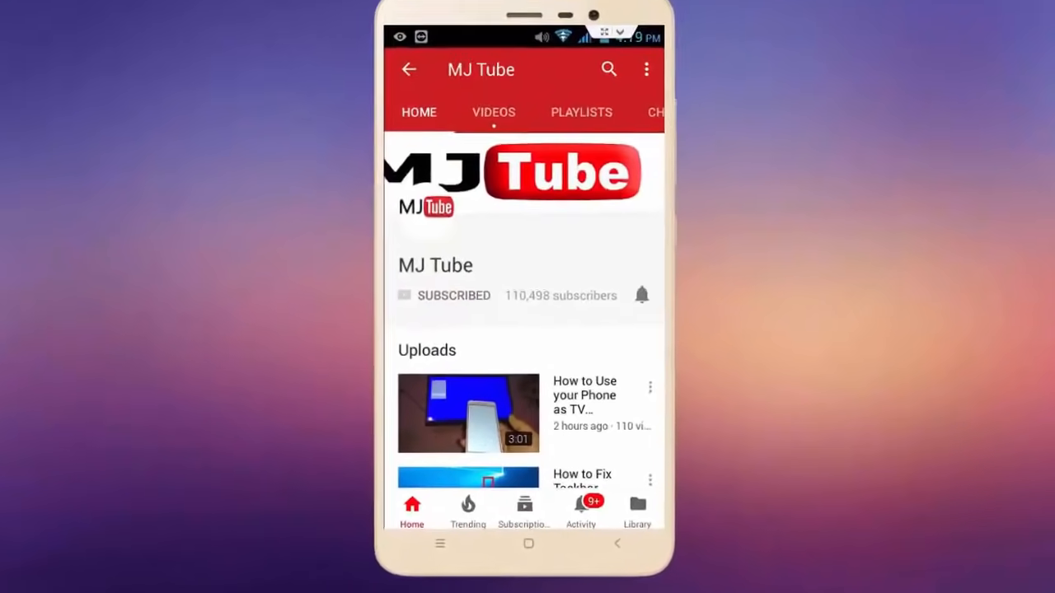
Step: Select G5, beside the first value 20000, and begin a formula with =
left_click(642, 295)
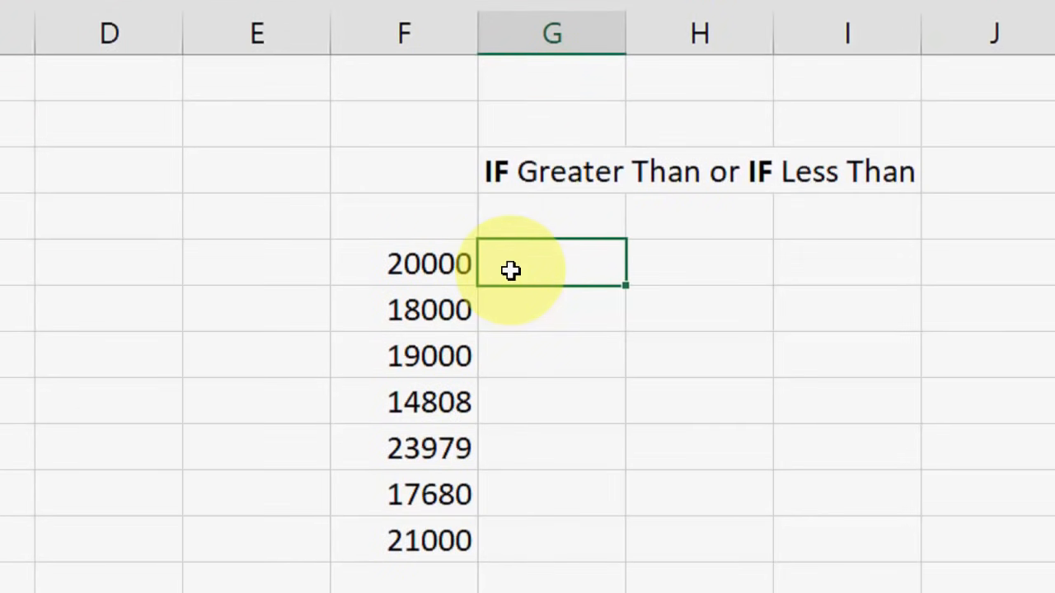
mouse_move(777, 307)
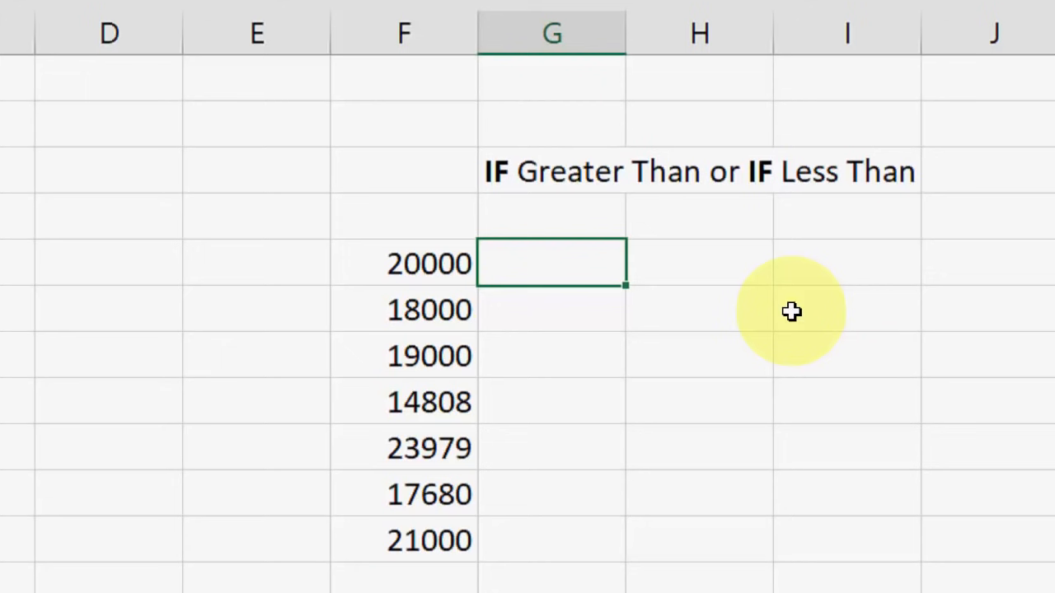
type("=")
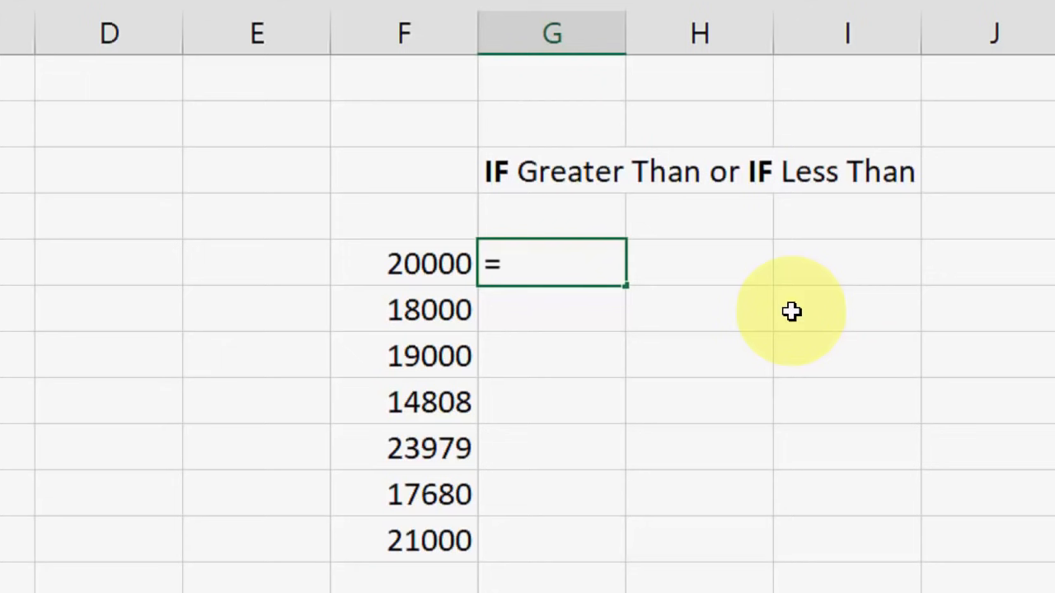
Step: Enter =if(F5>=20000,"Good", as the logical test and true result
type("if(F5")
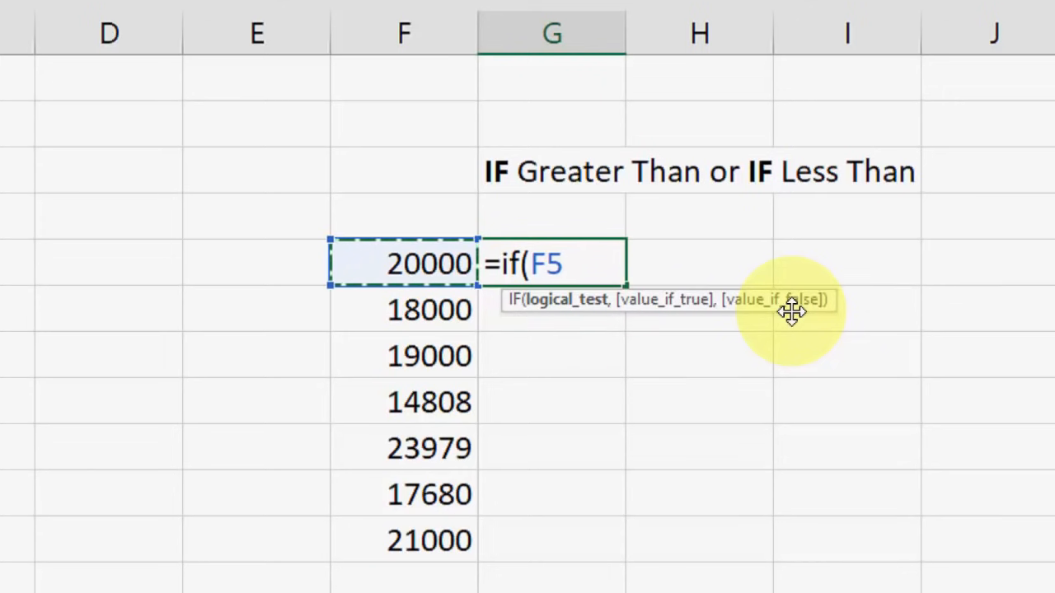
type(">")
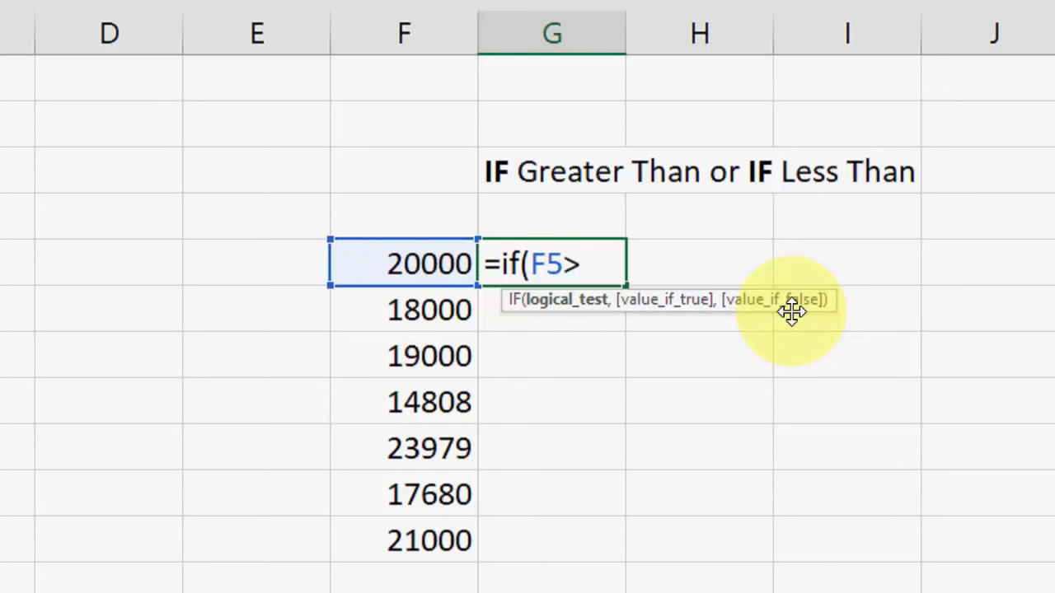
type("=")
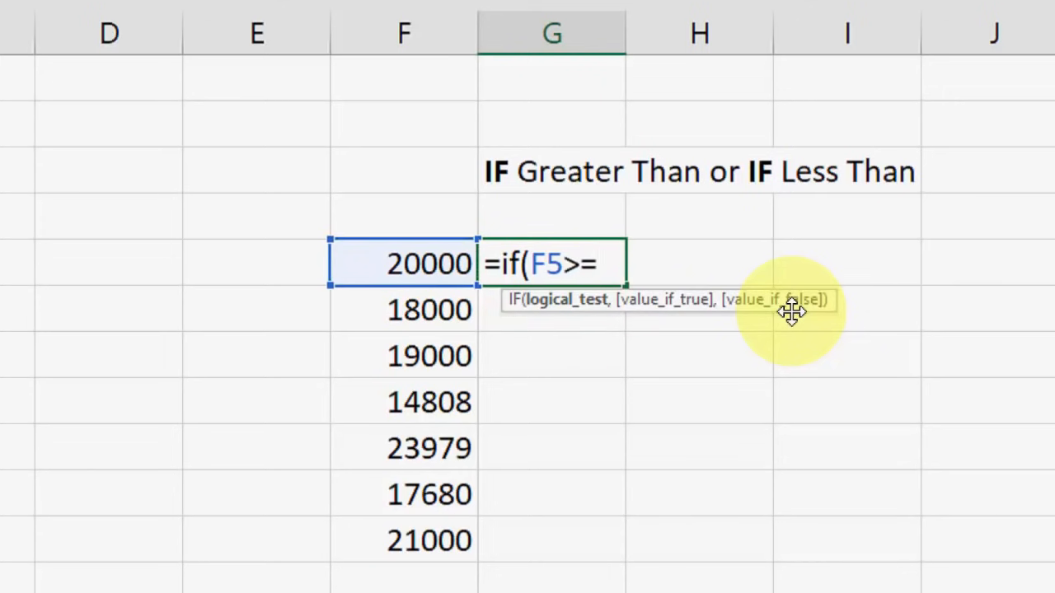
type("2000")
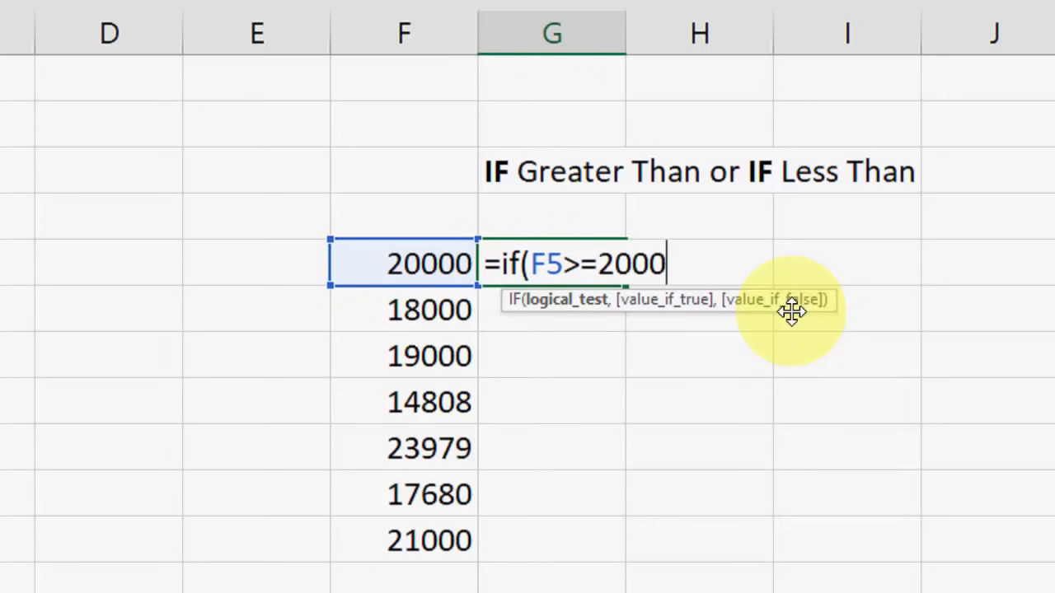
type("0")
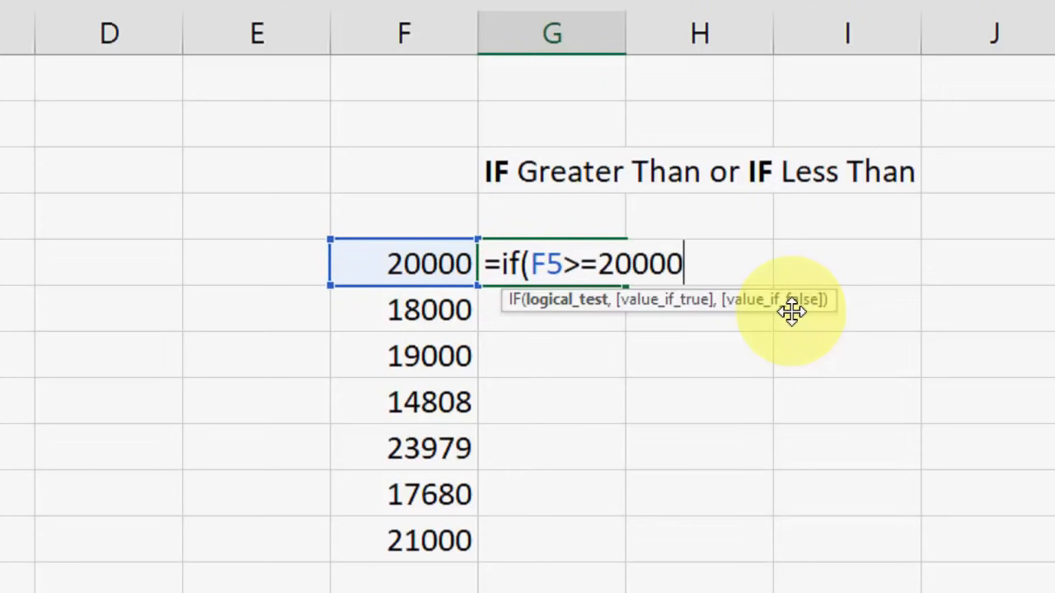
type(",")
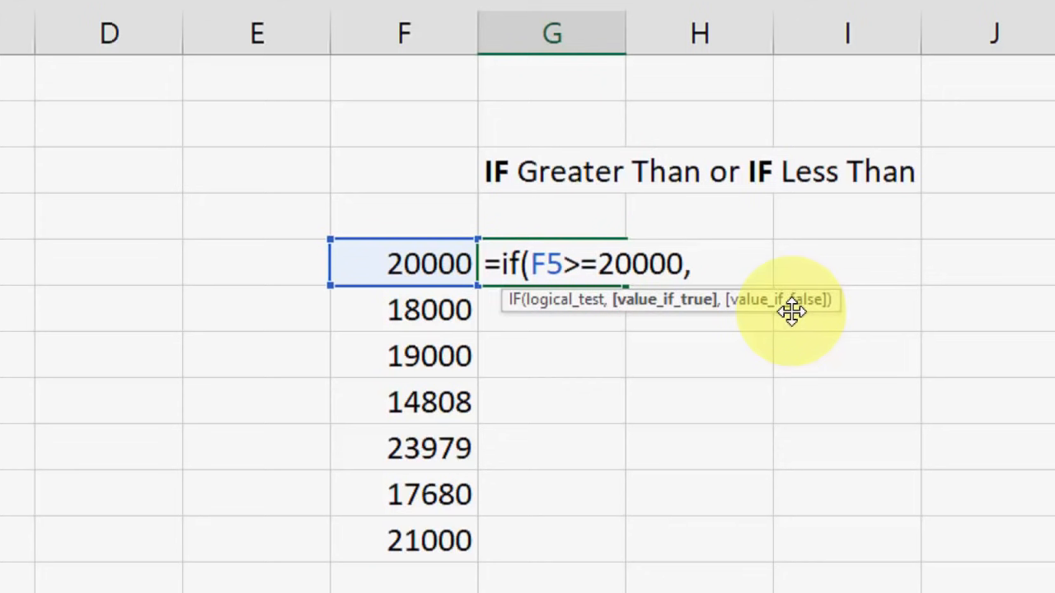
type("\"")
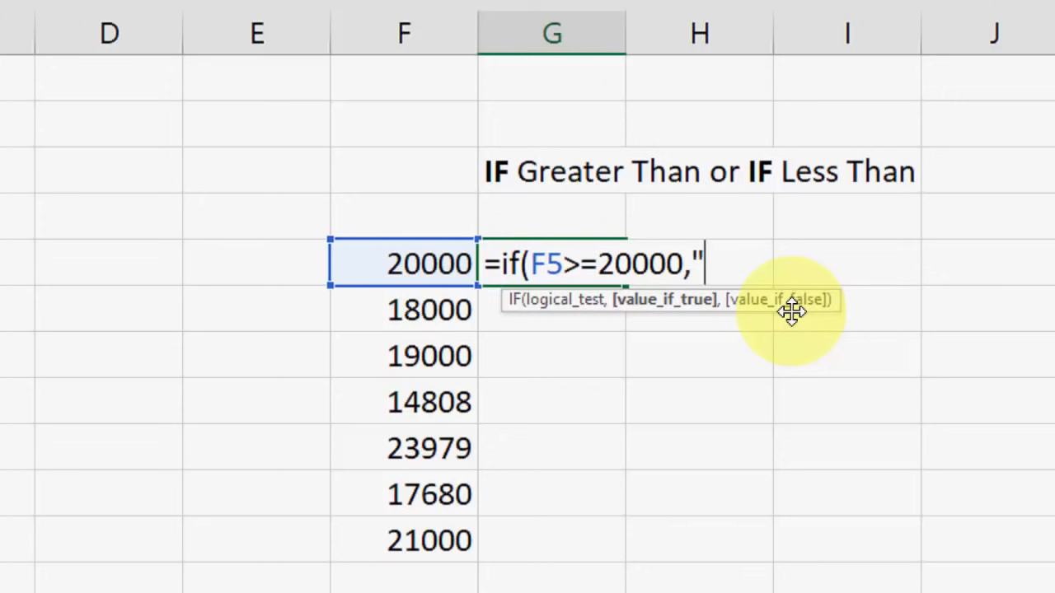
type("Good\"")
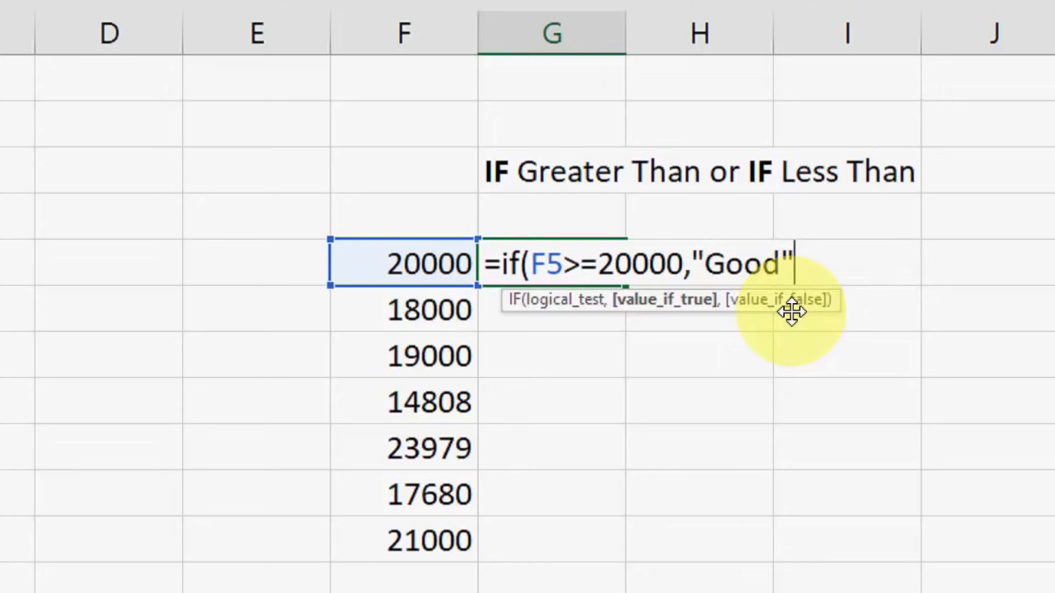
type("Ture")
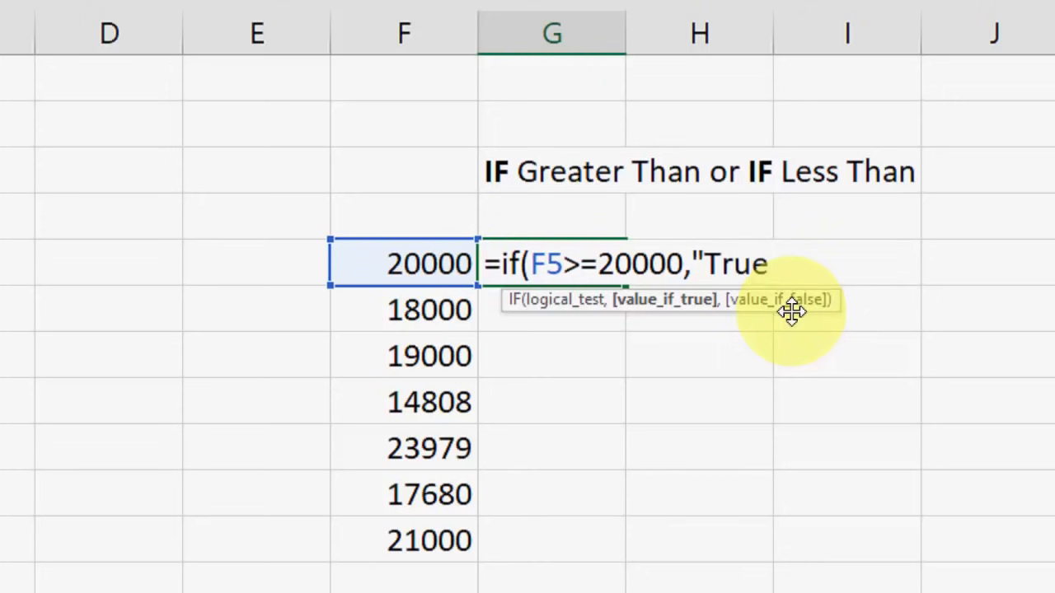
type("G")
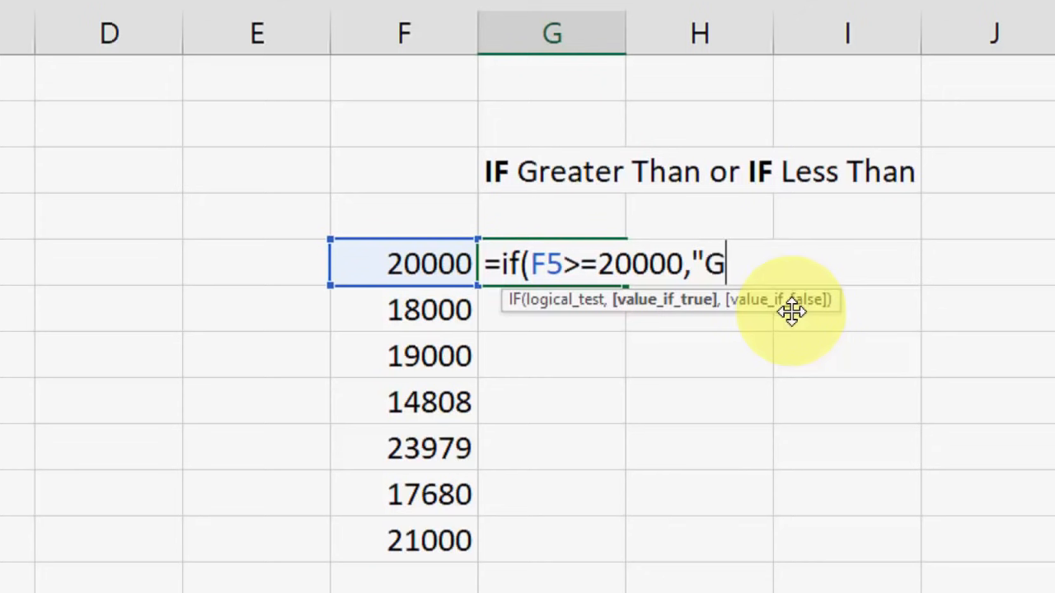
type("ood\"")
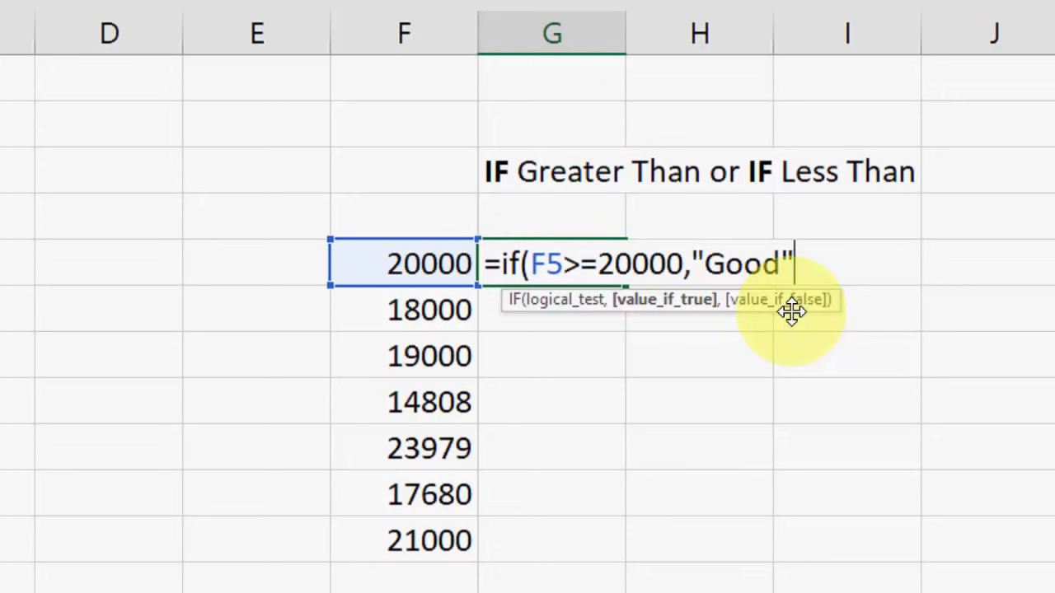
type(",")
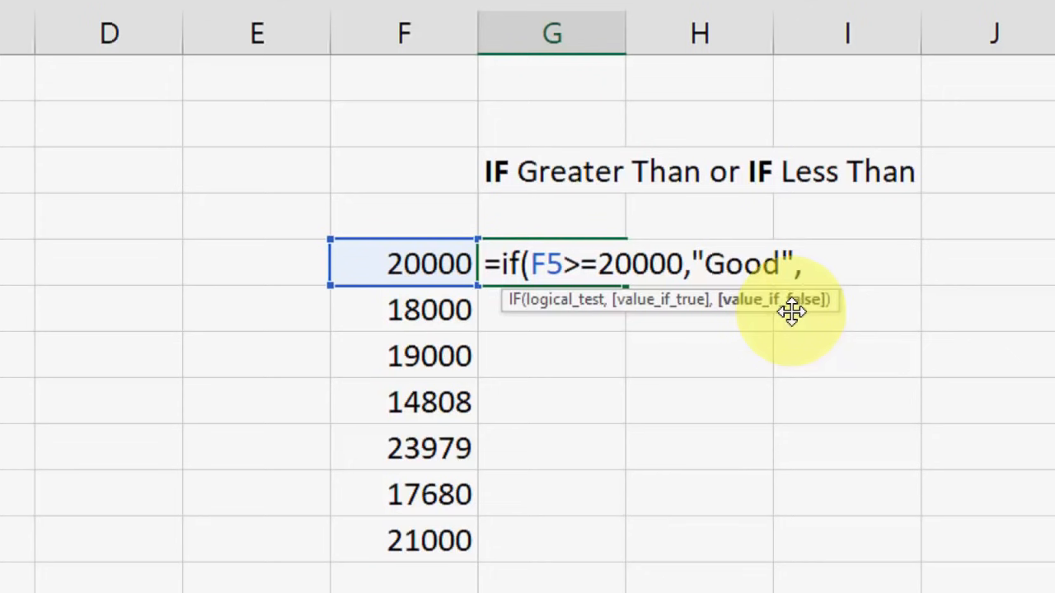
Step: Add the nested if(F5<=20000,"Poor")) false branch and commit the formula
type(",if")
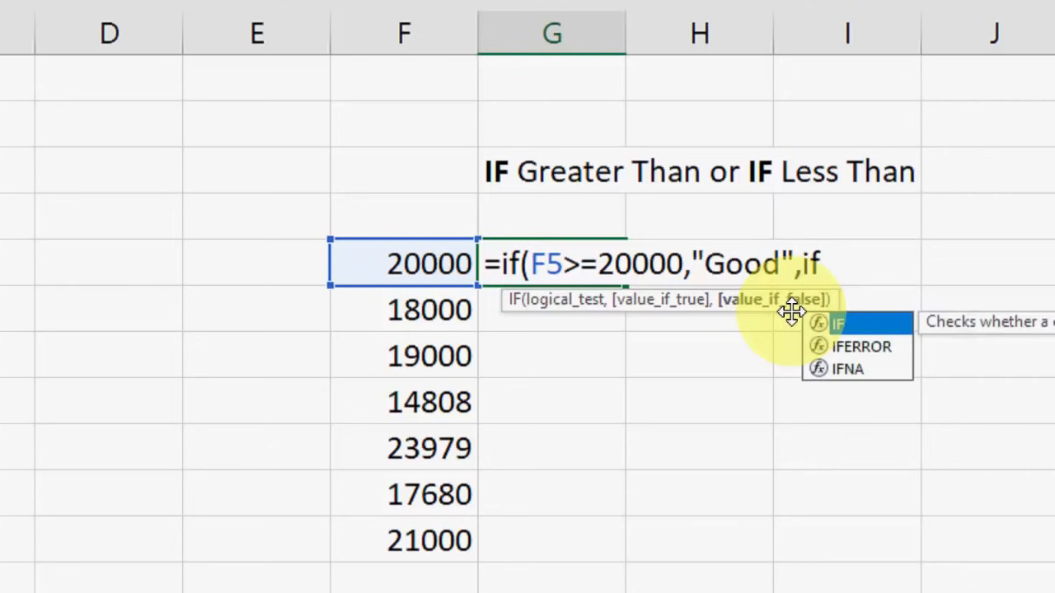
type("(F5")
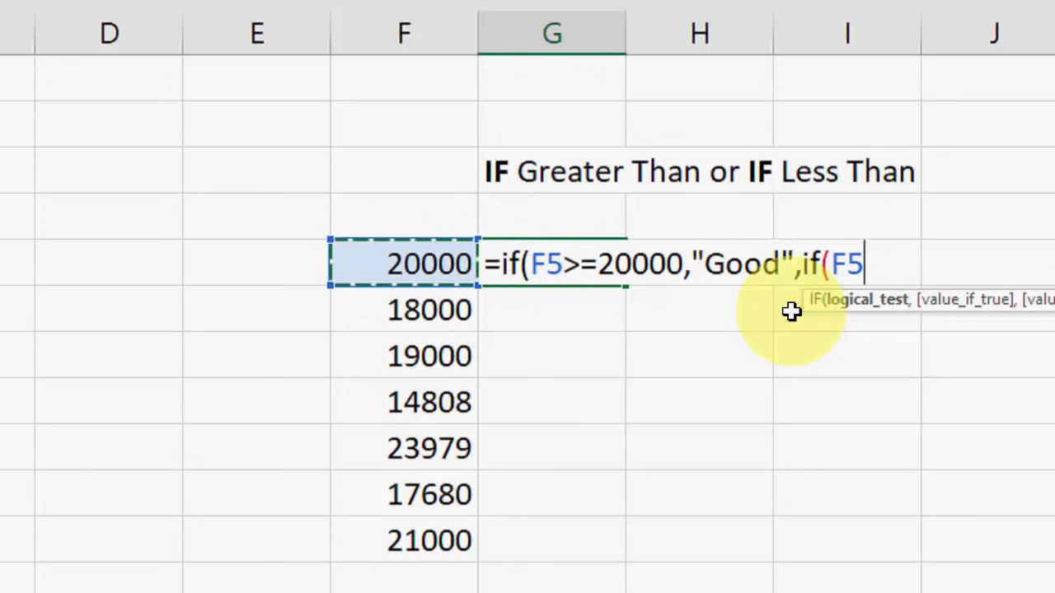
type("<")
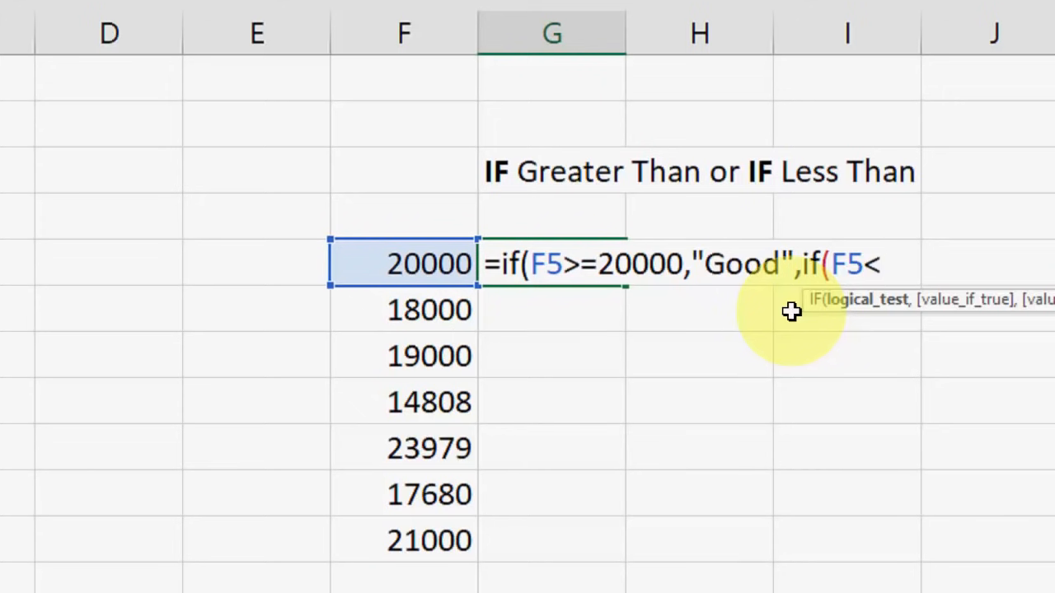
type("=")
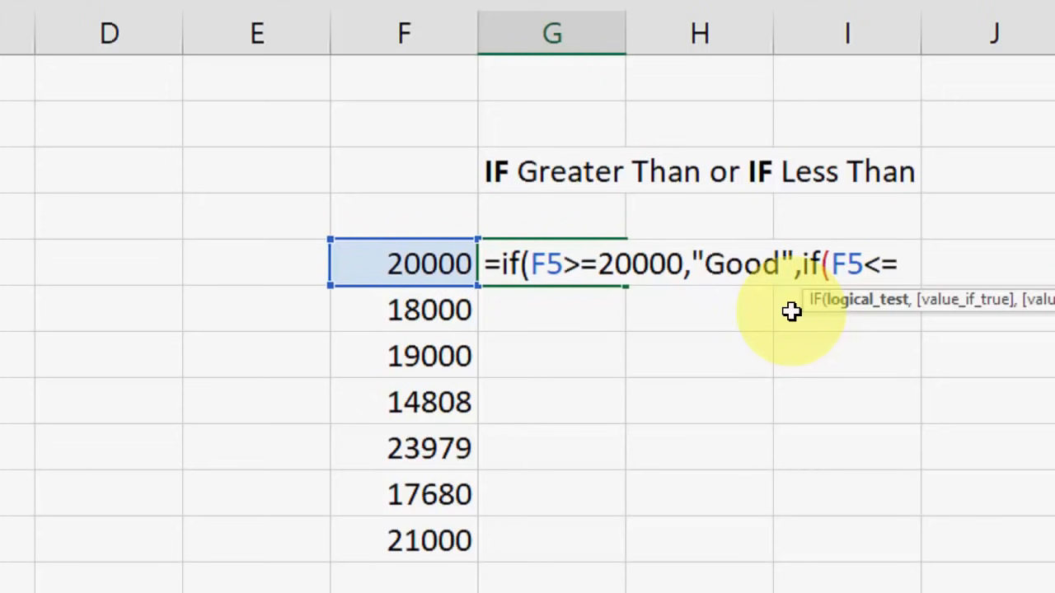
type("2000")
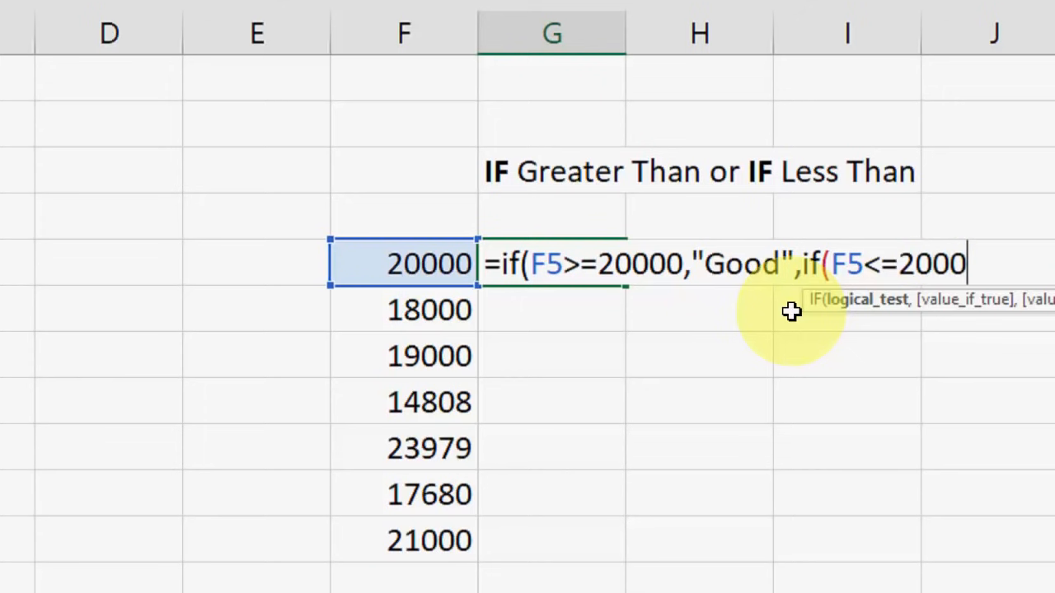
type("0,")
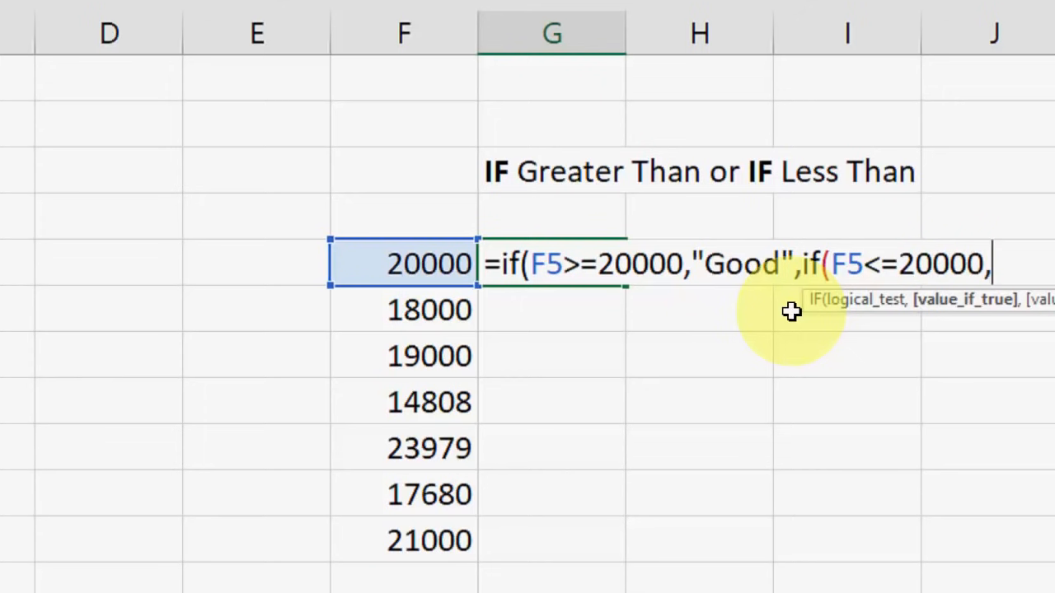
type("\"")
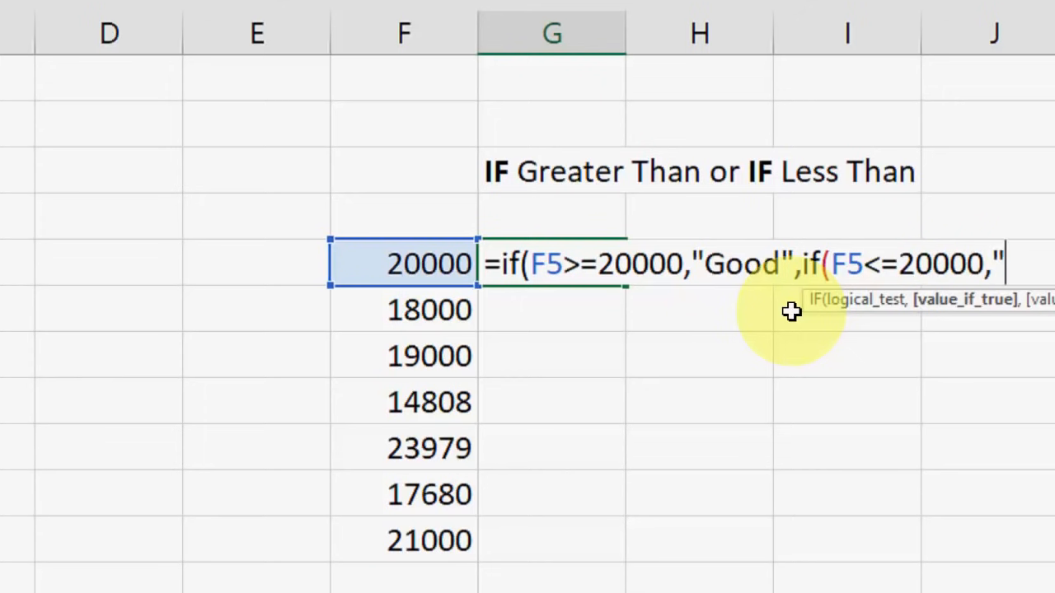
type("B")
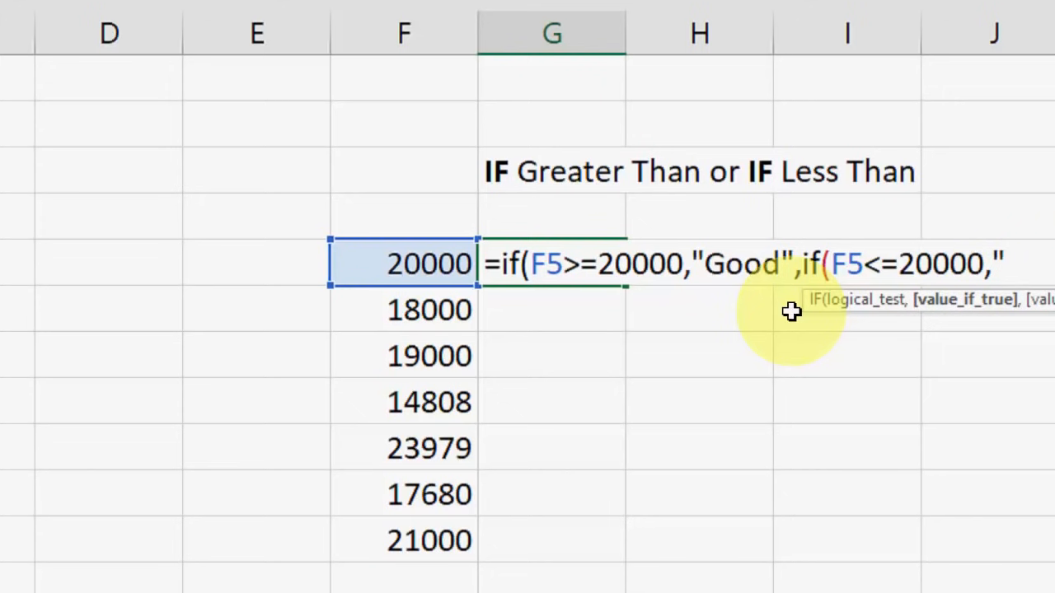
type("Poor\"")
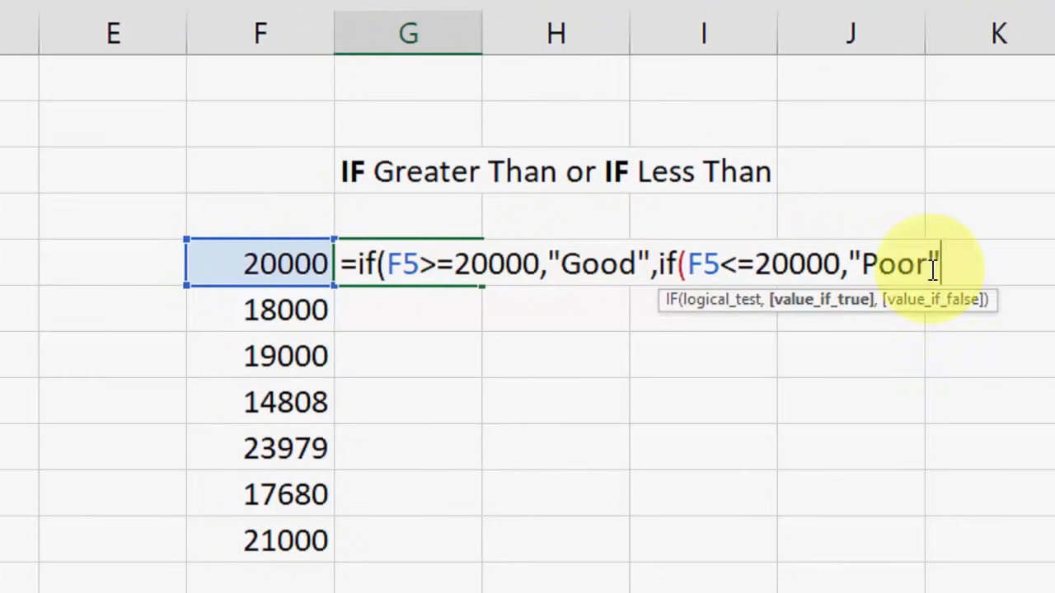
type(")")
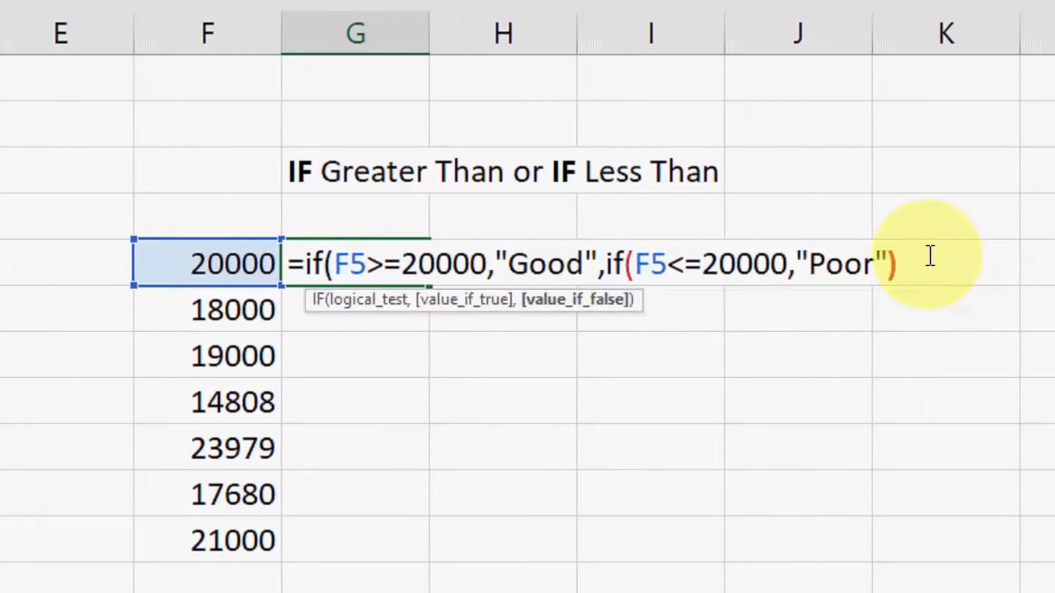
type(")")
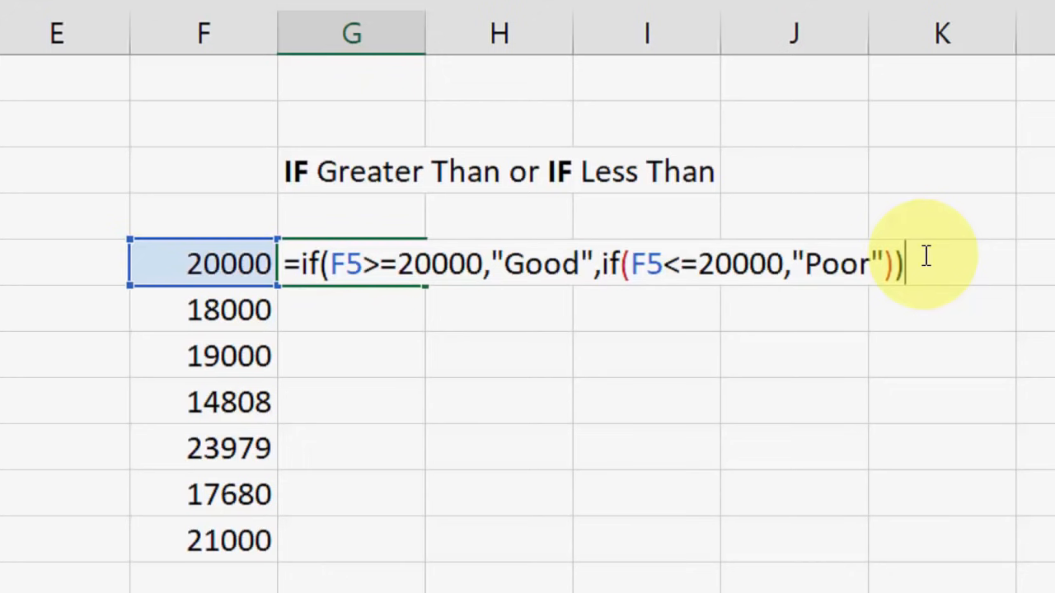
key("Return")
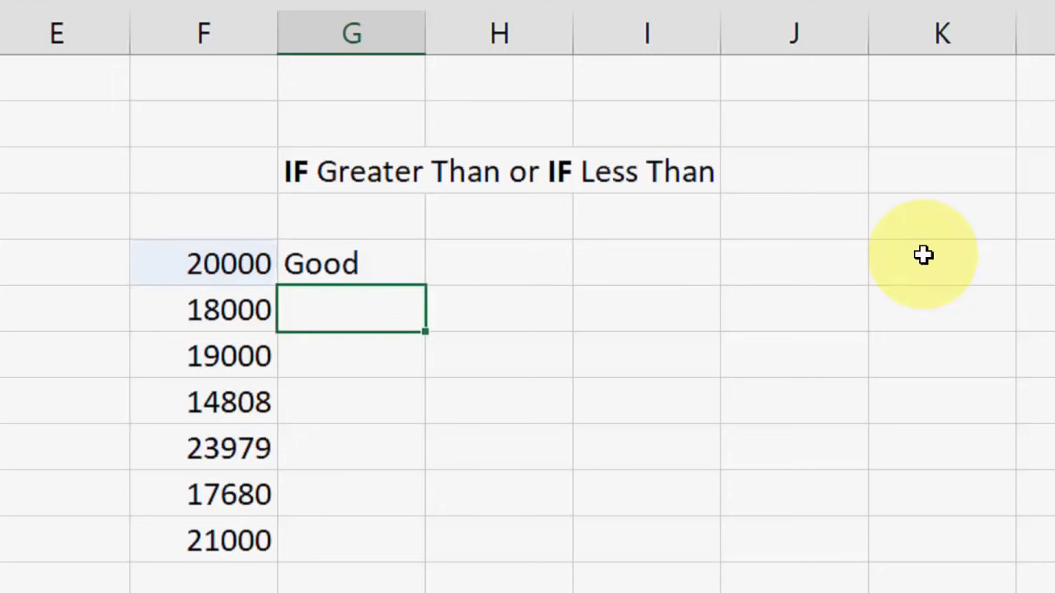
left_click(350, 262)
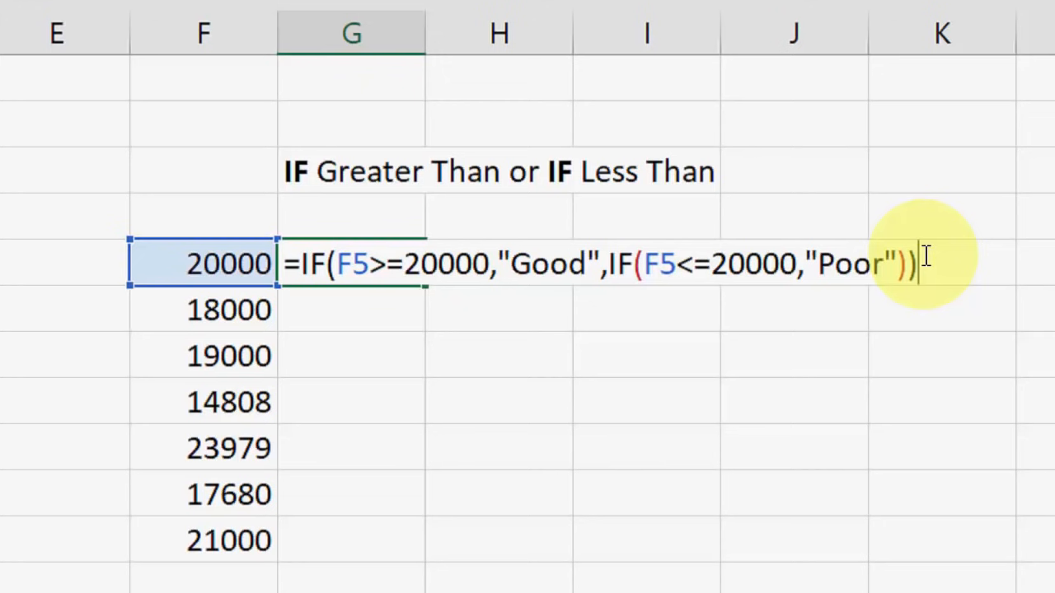
key("Return")
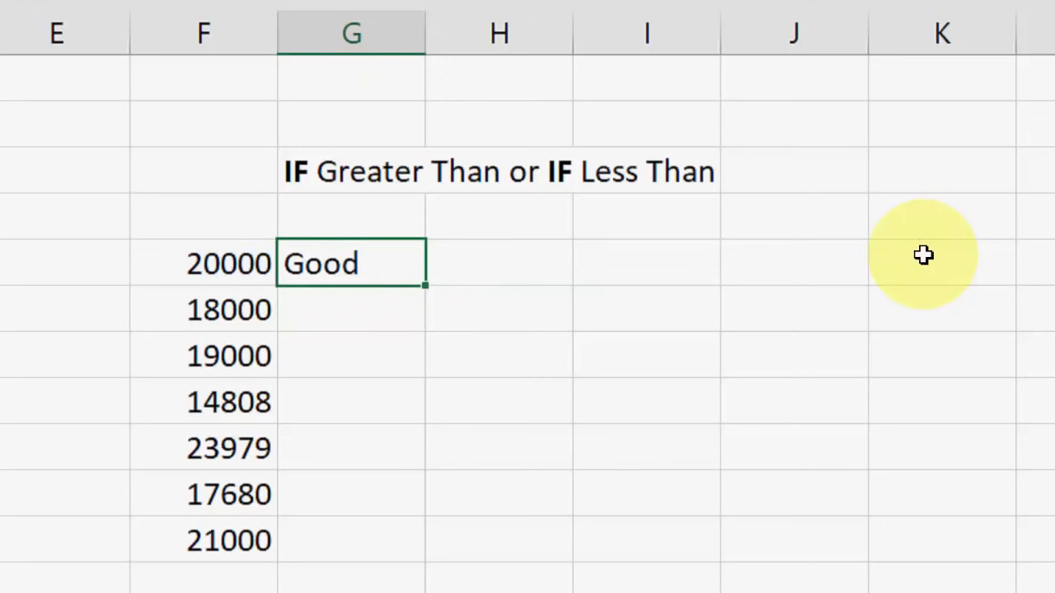
Step: Fill G5's formula down to G11 and check the results beside 18000 and 17680
left_click_drag(351, 264, 350, 540)
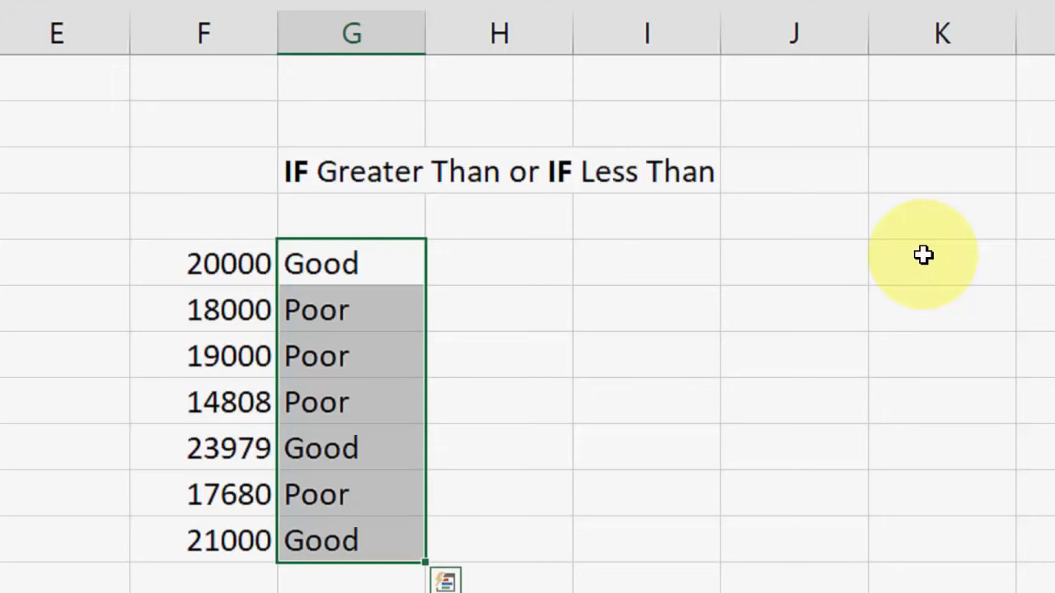
left_click(351, 263)
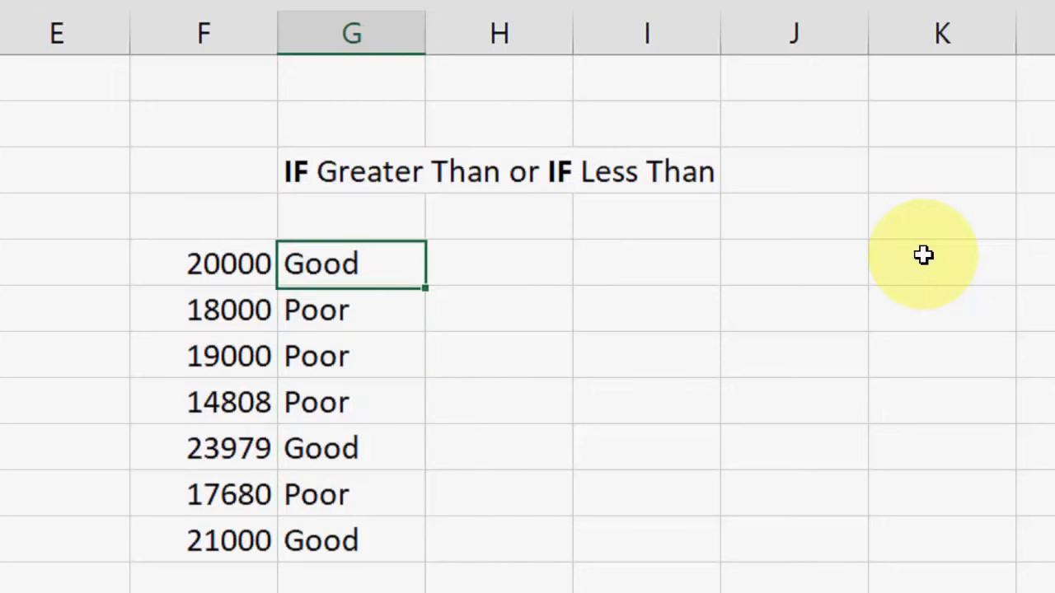
left_click(350, 310)
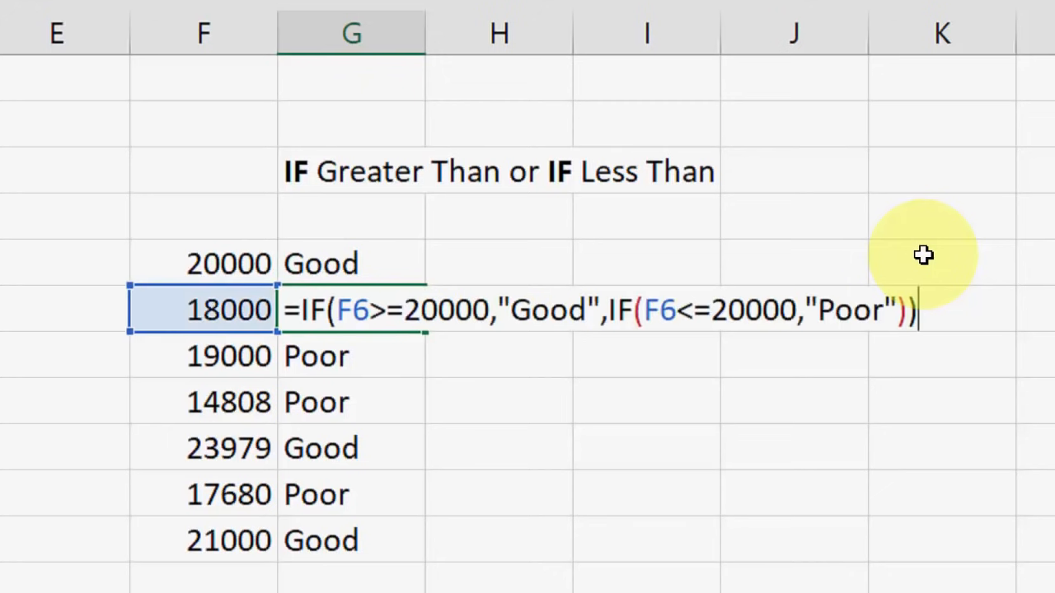
key("Return")
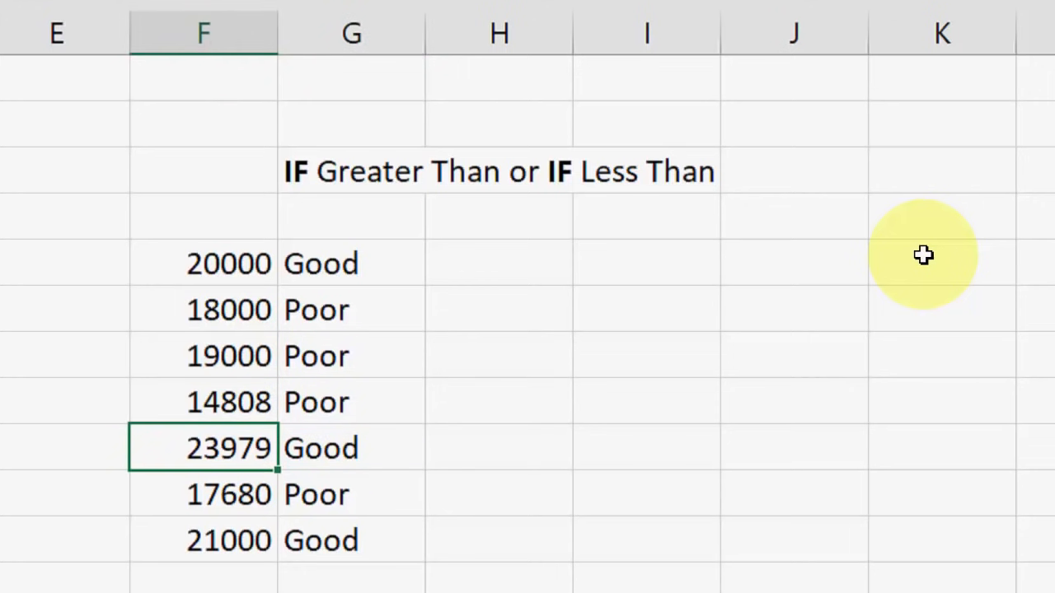
left_click(351, 495)
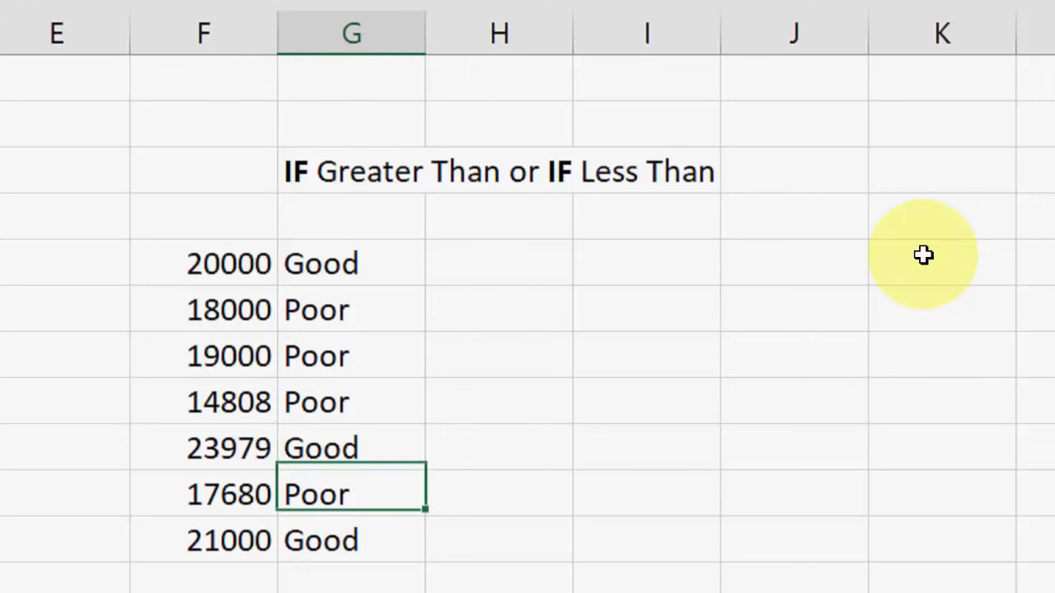
left_click(351, 449)
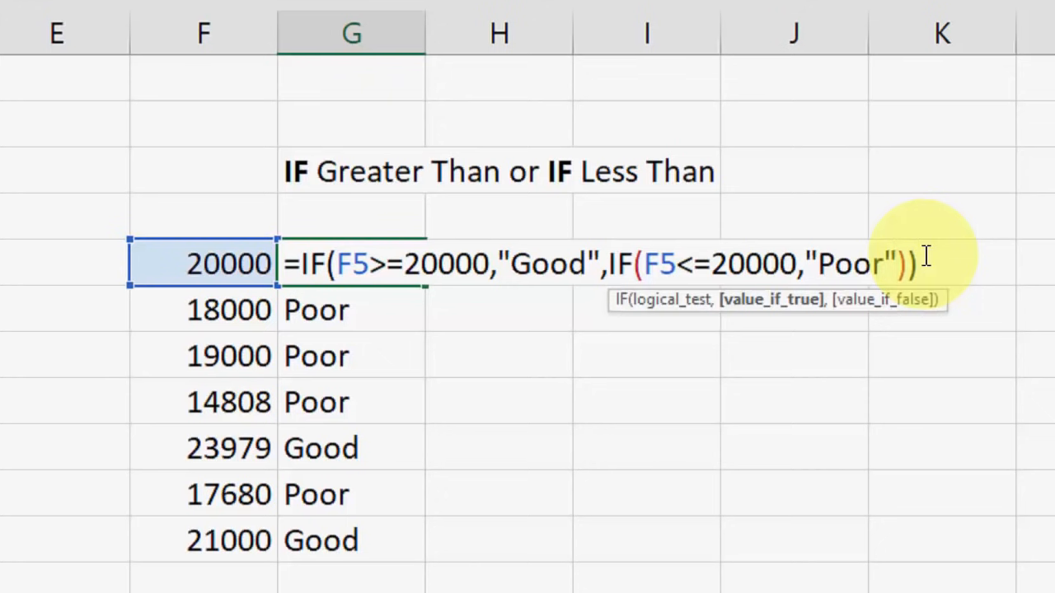
type(",")
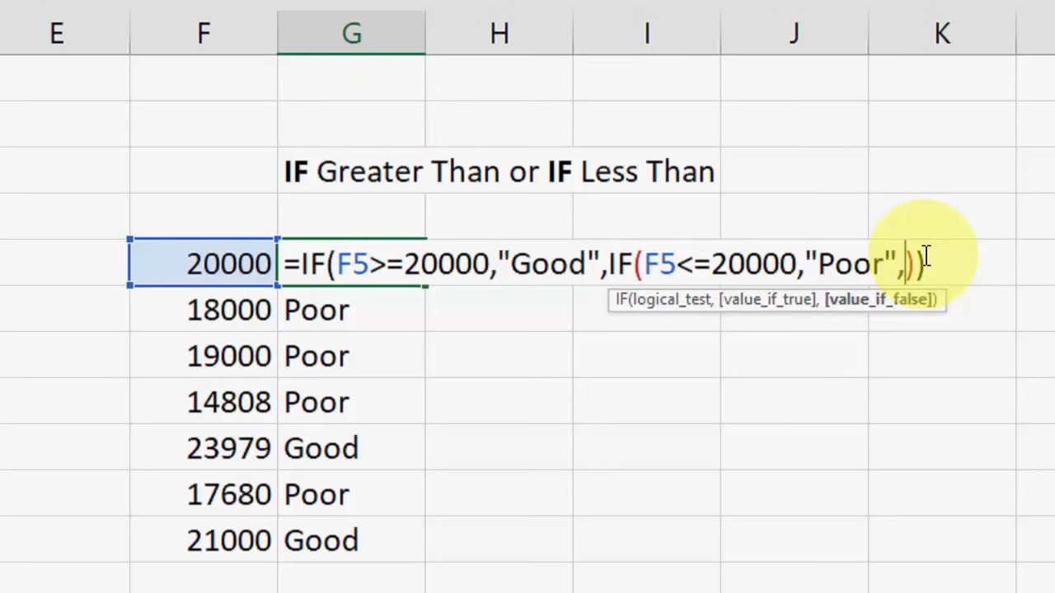
type("if(")
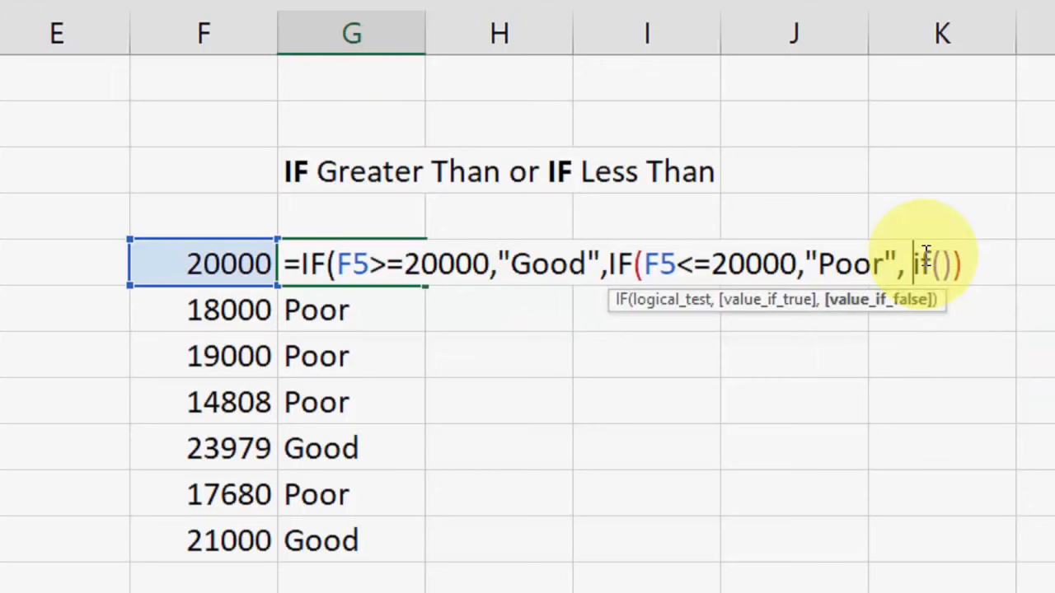
type("i")
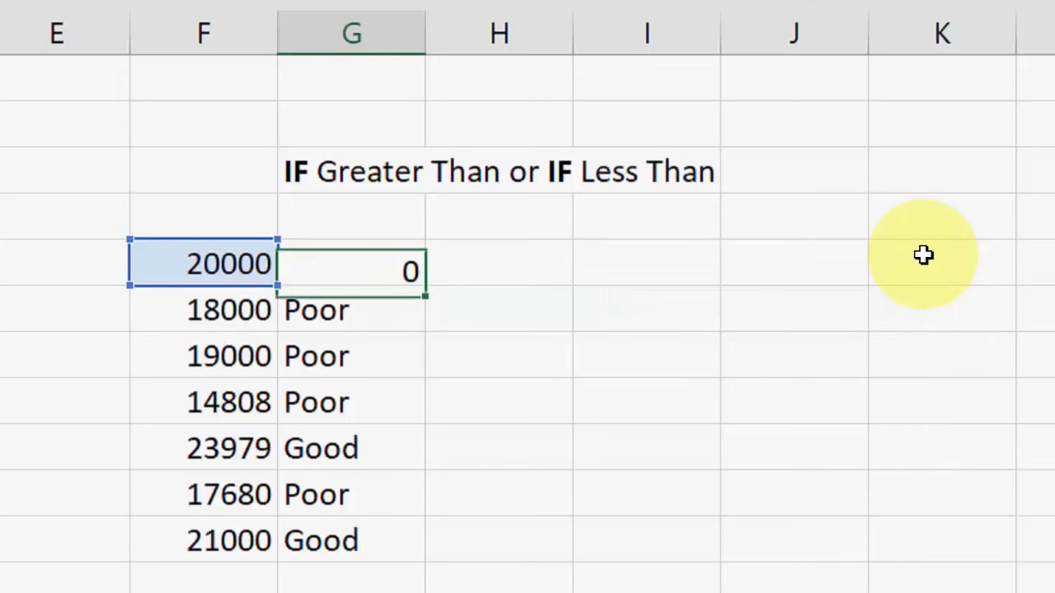
key("Return")
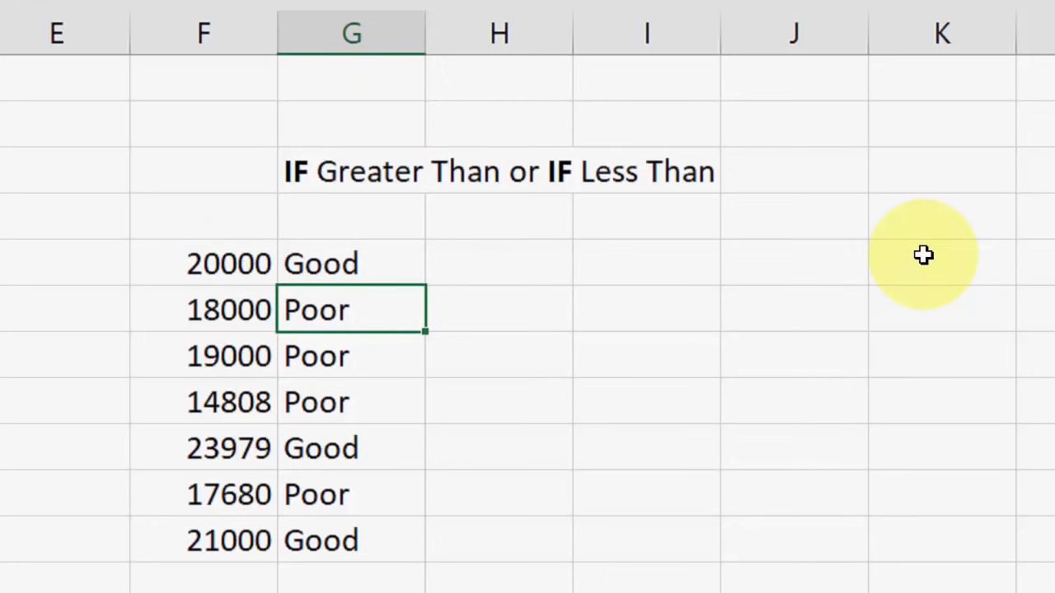
mouse_move(600, 306)
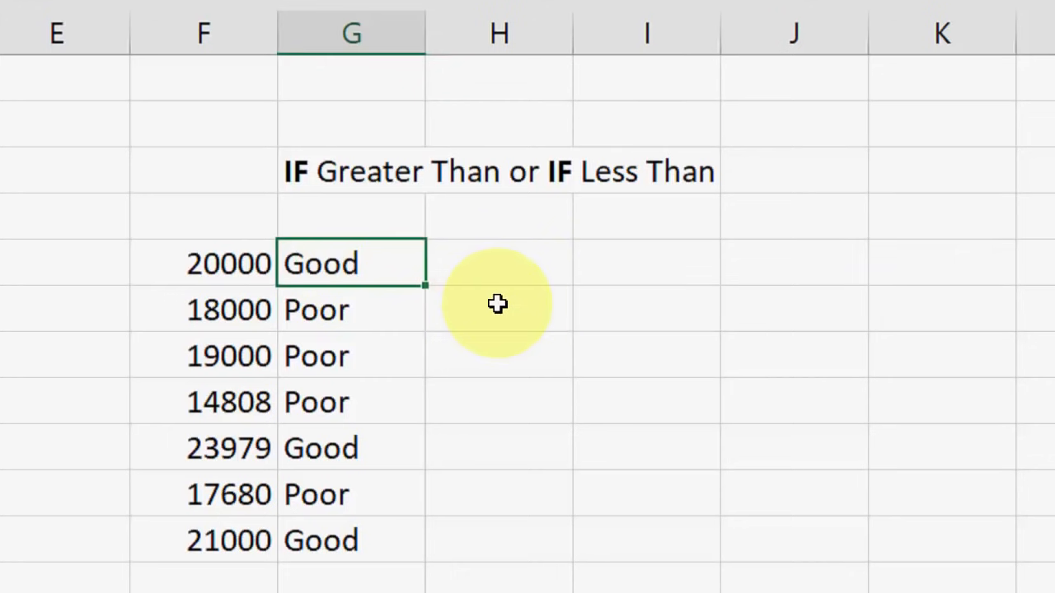
mouse_move(503, 298)
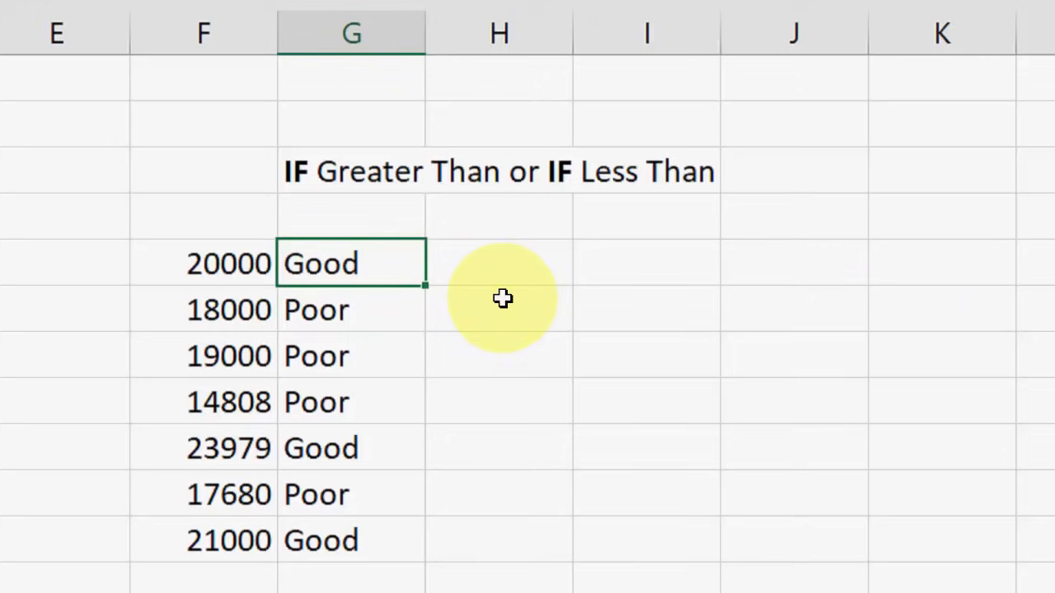